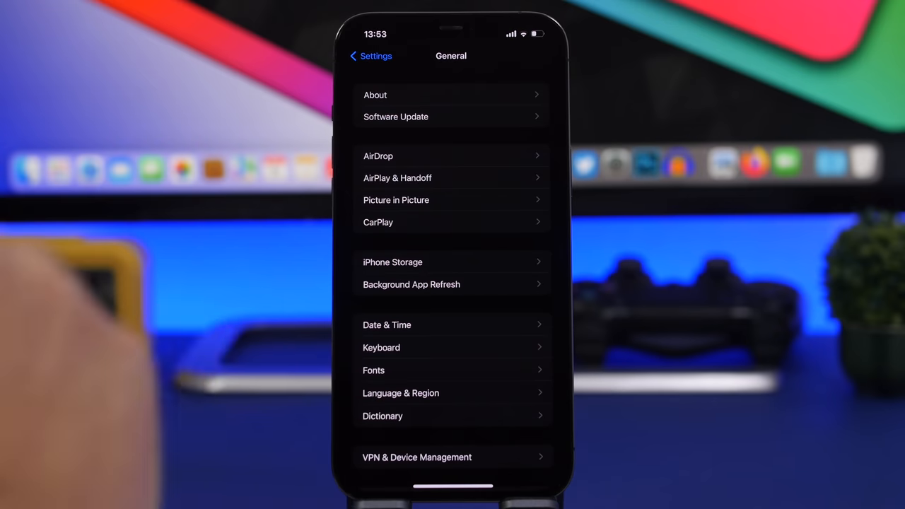
# Open iPhone Storage to view the 69.2 GB of 128 GB used and per-app sizes.
pyautogui.click(393, 261)
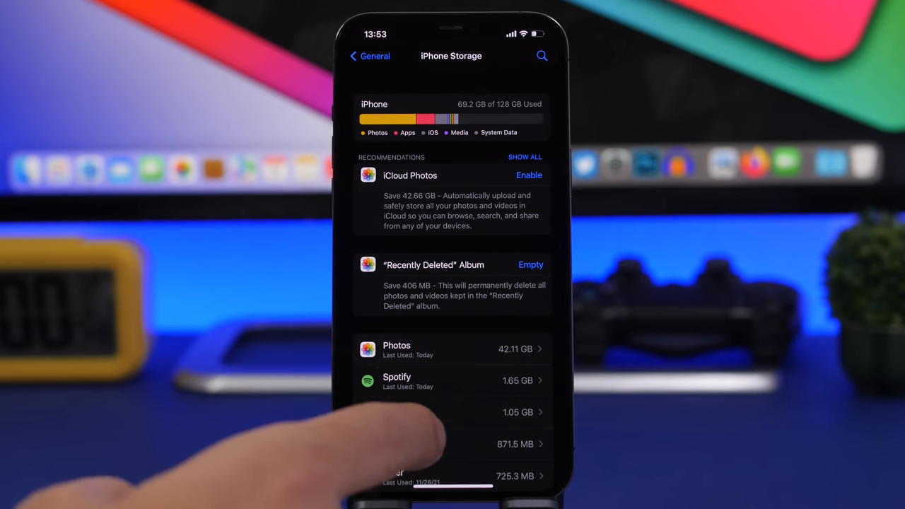
pyautogui.scroll(-3)
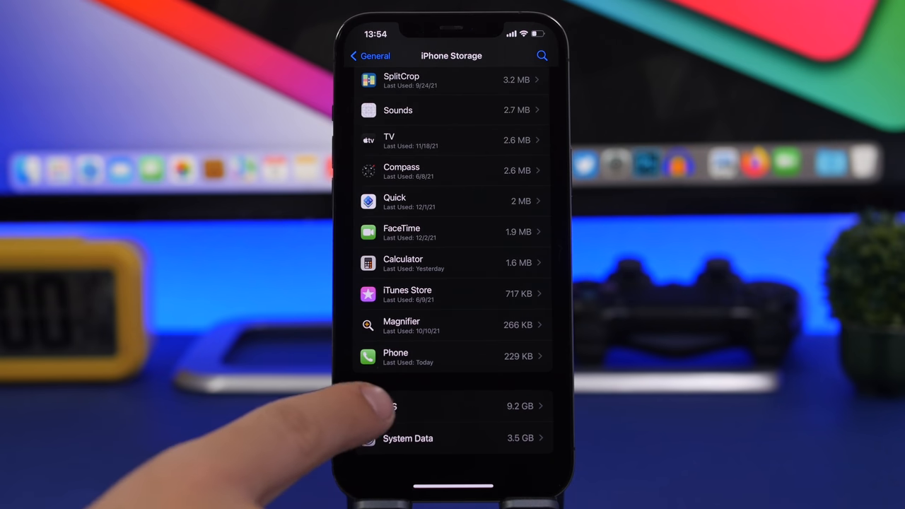
pyautogui.click(451, 406)
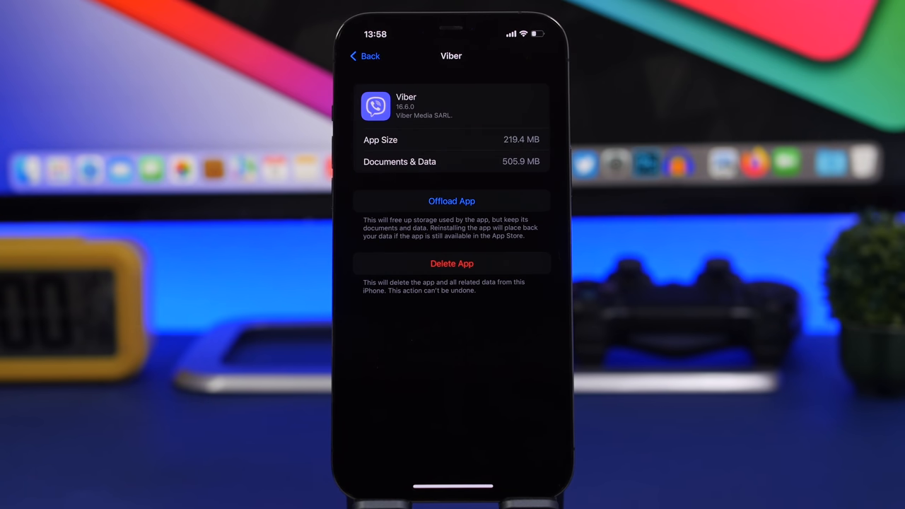
# Delete the Viber app along with all its data.
pyautogui.click(364, 55)
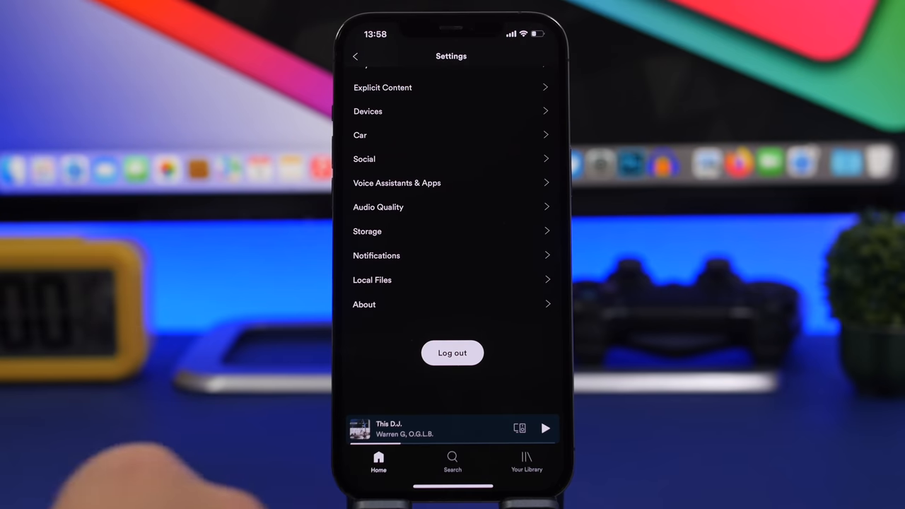
# Open Spotify's Storage settings to clear the app cache.
pyautogui.click(366, 231)
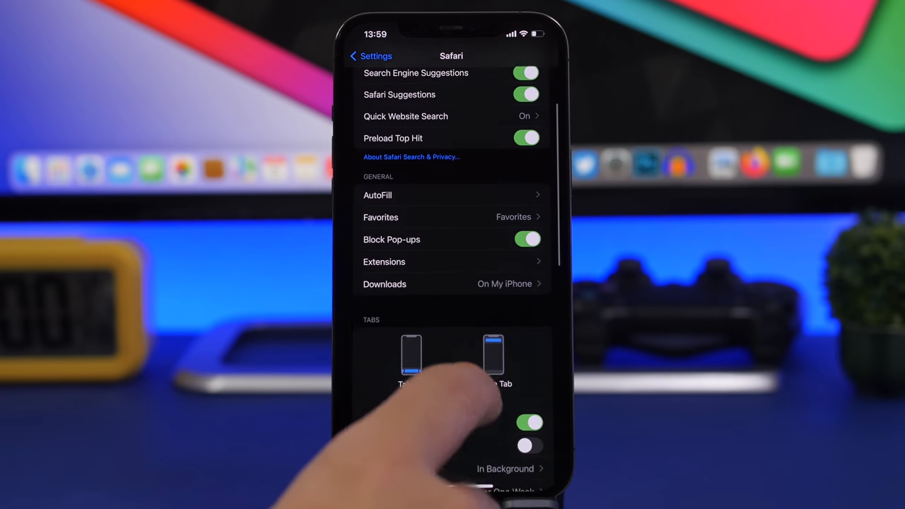
# In Safari settings, tap Clear History and Website Data to bring up the confirmation.
pyautogui.scroll(-3)
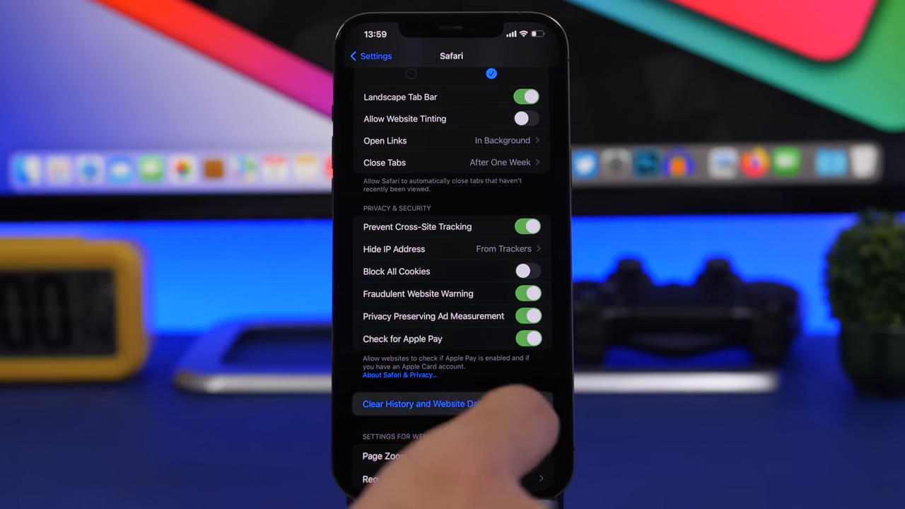
pyautogui.click(419, 403)
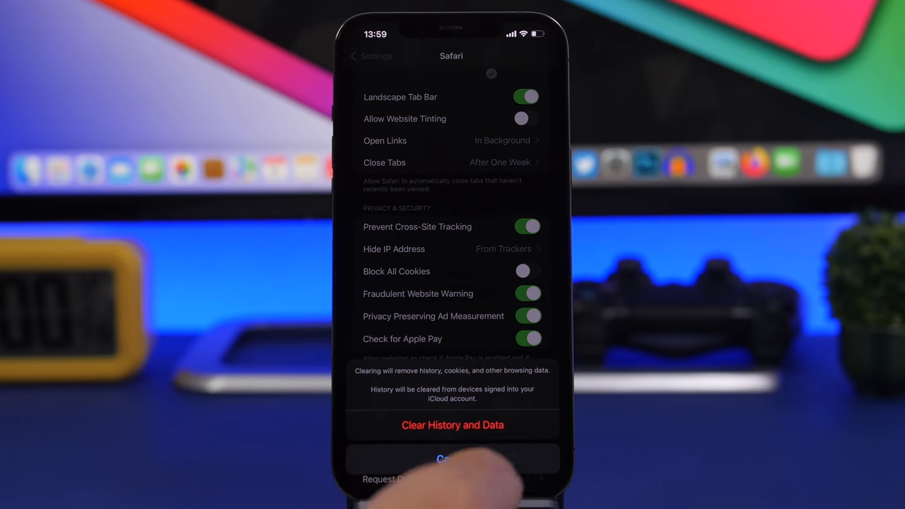